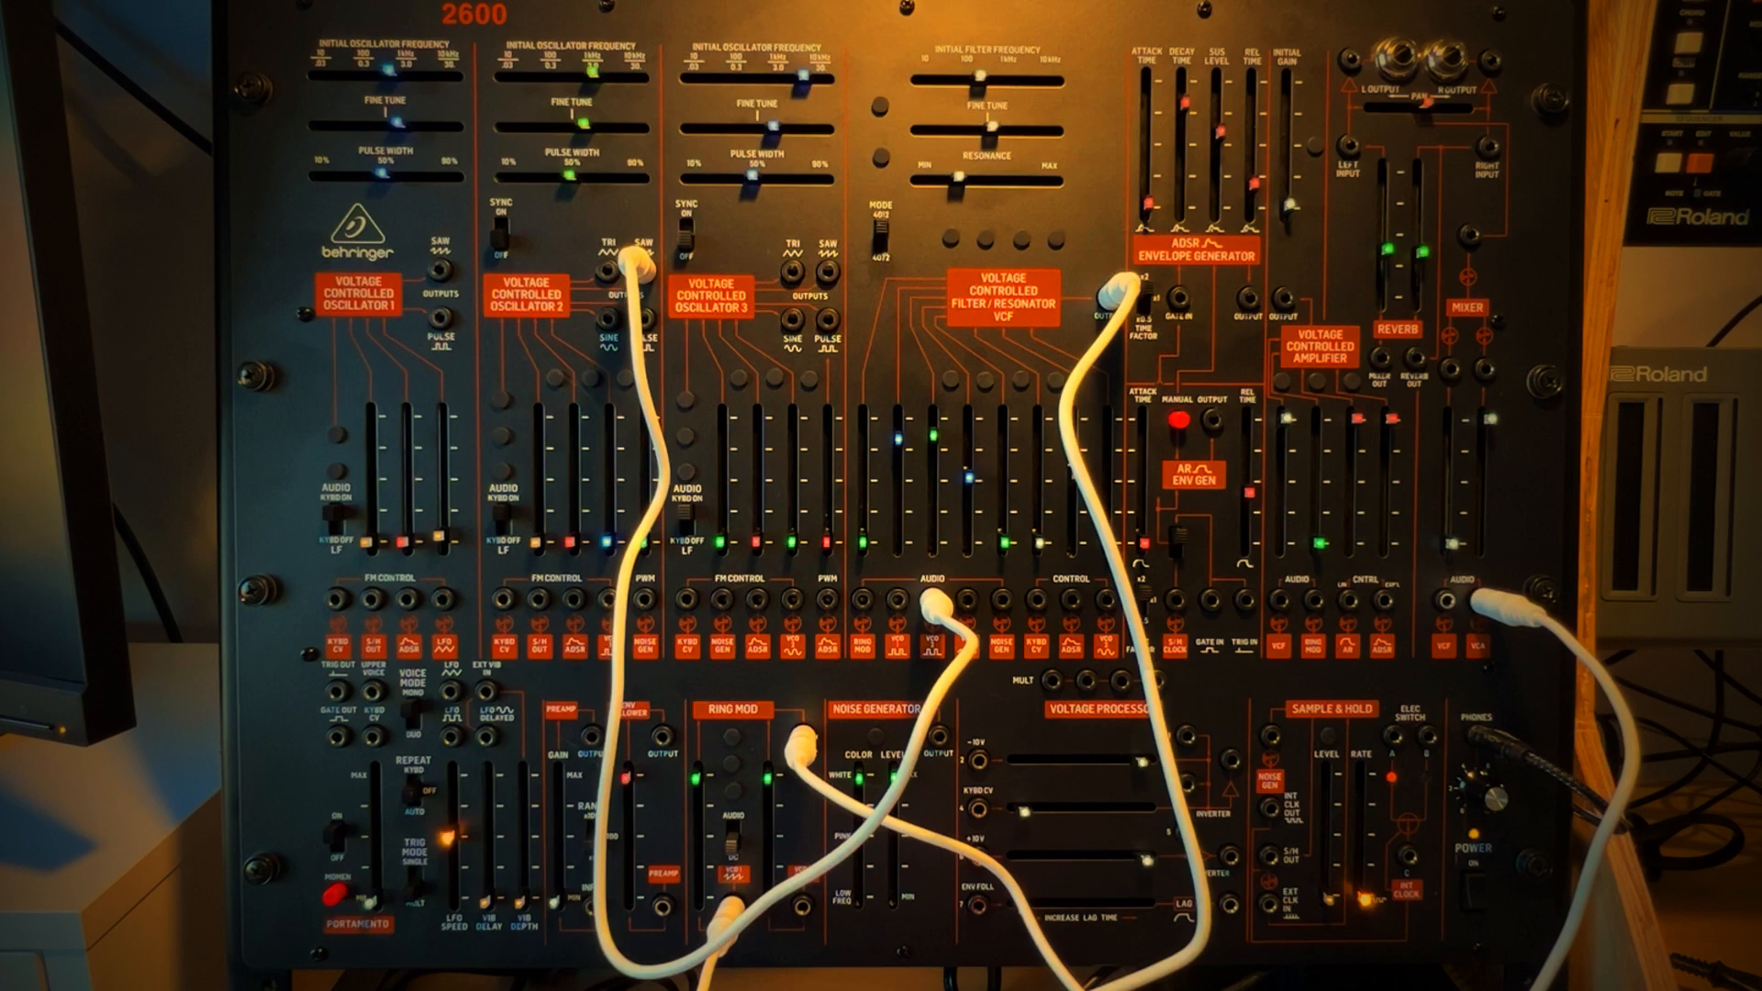
mouse_move(1573, 506)
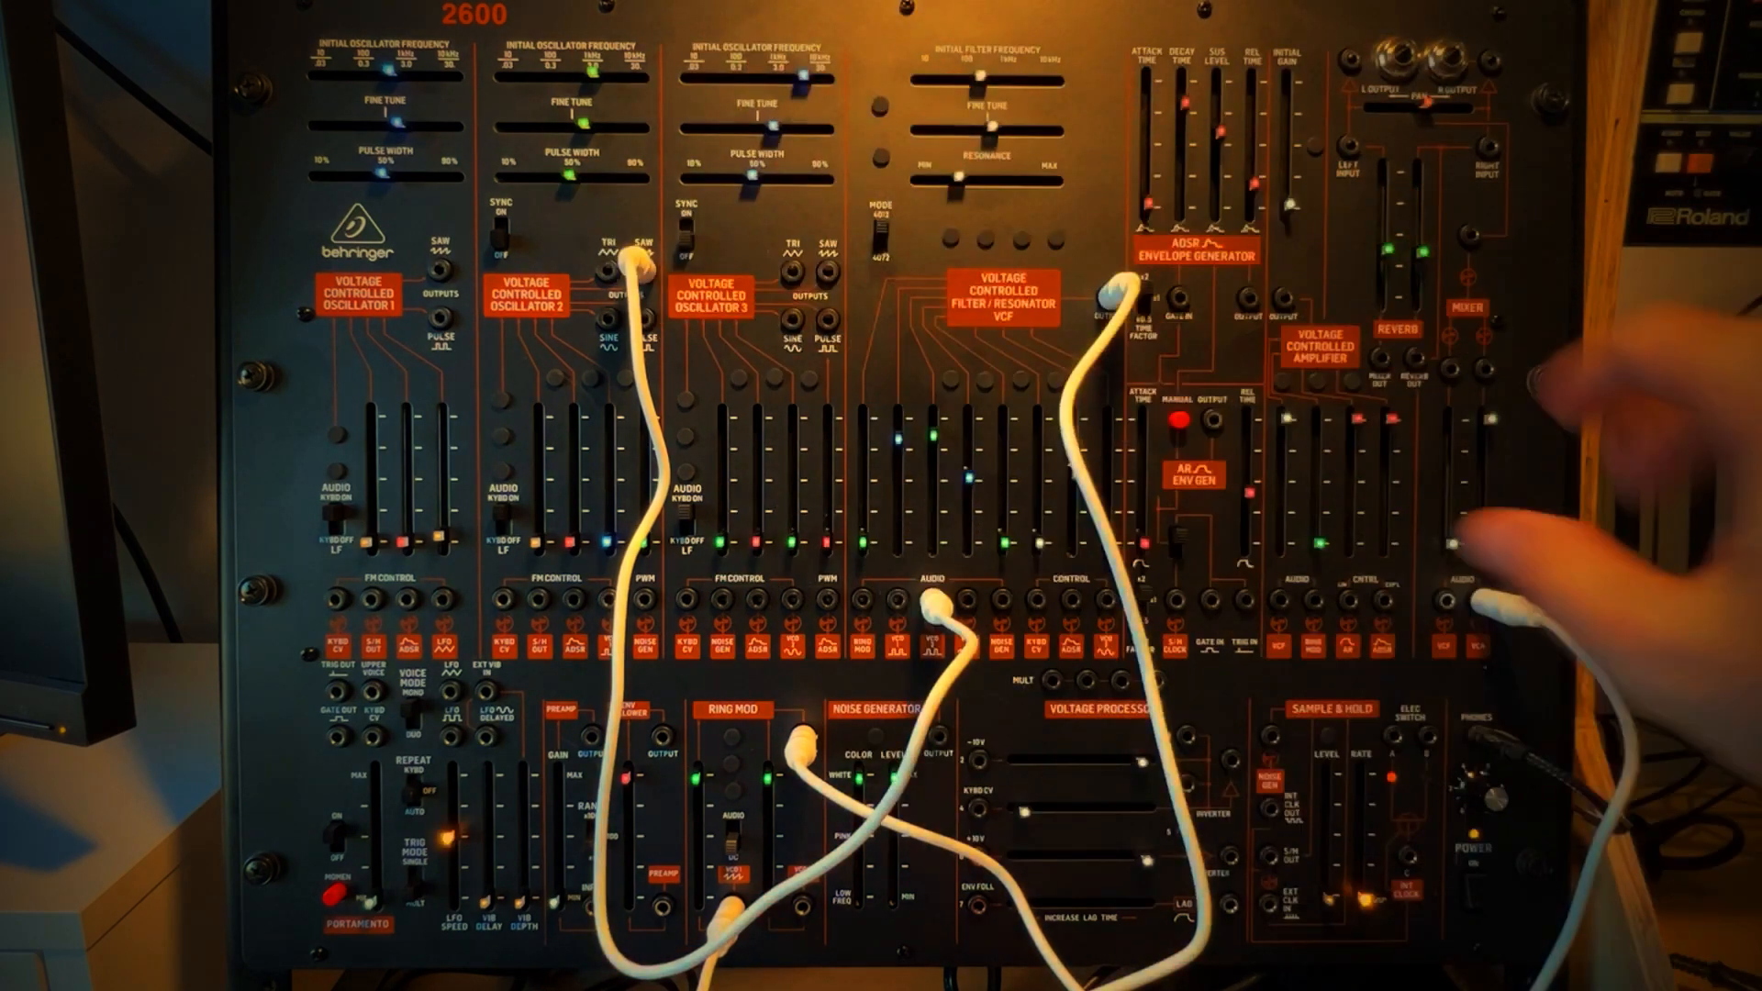